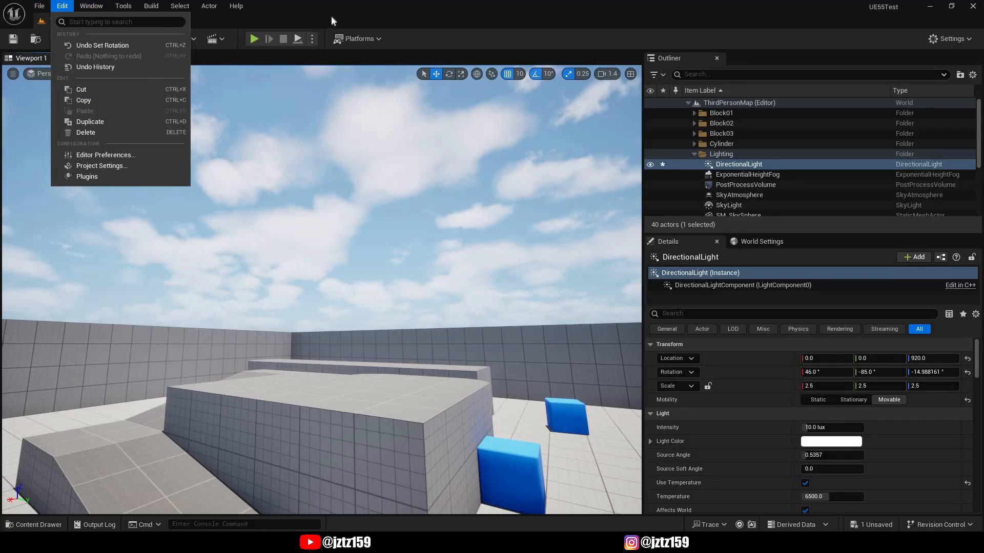
# Bring up the Plugins window from the Edit menu and filter it to 'dayse' for DaySequence.
pyautogui.click(331, 21)
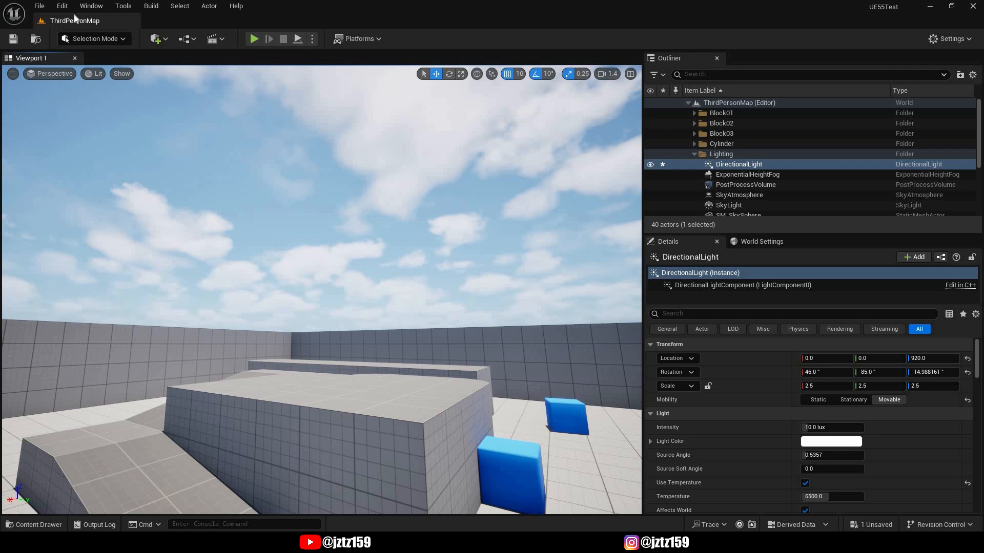
pyautogui.moveTo(61, 6)
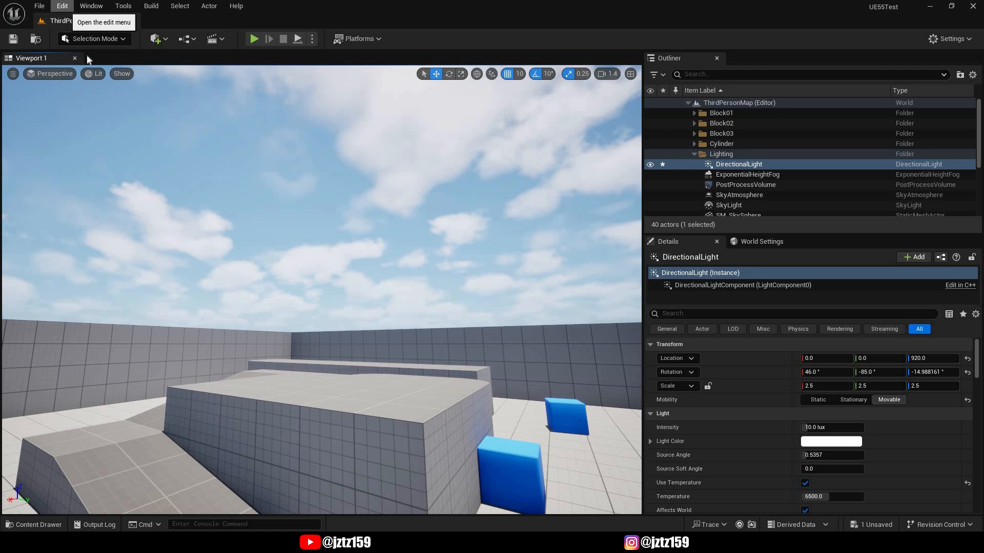
pyautogui.click(62, 7)
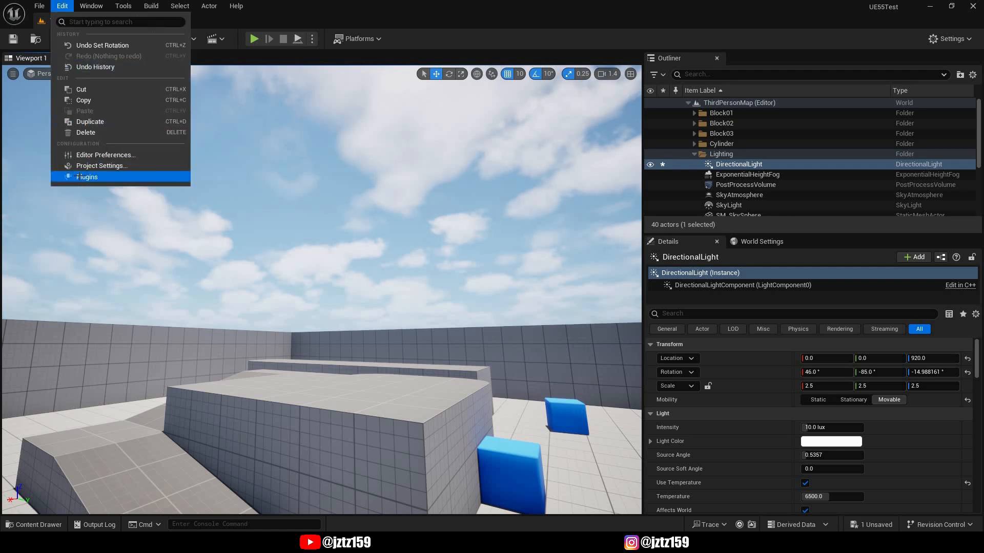
pyautogui.click(87, 177)
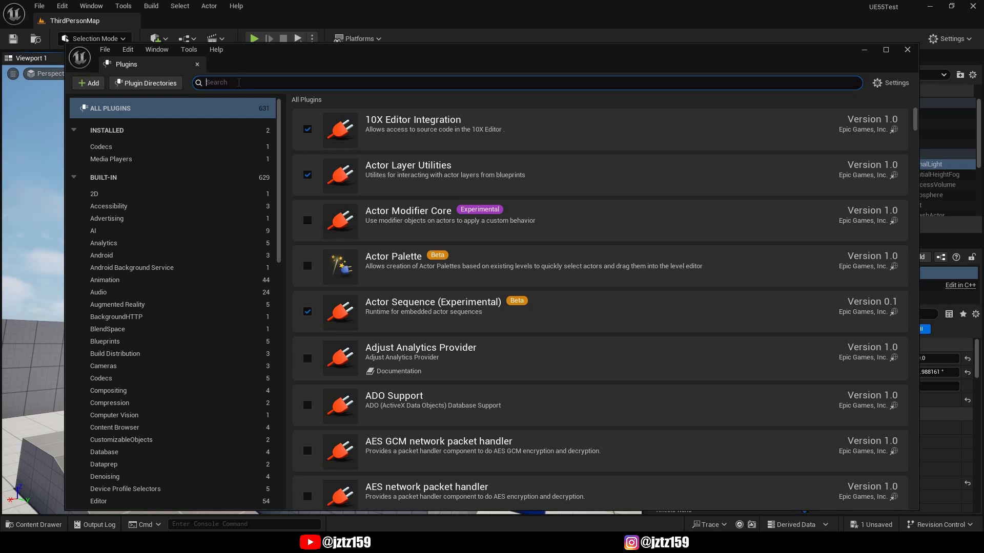
pyautogui.write('dayse')
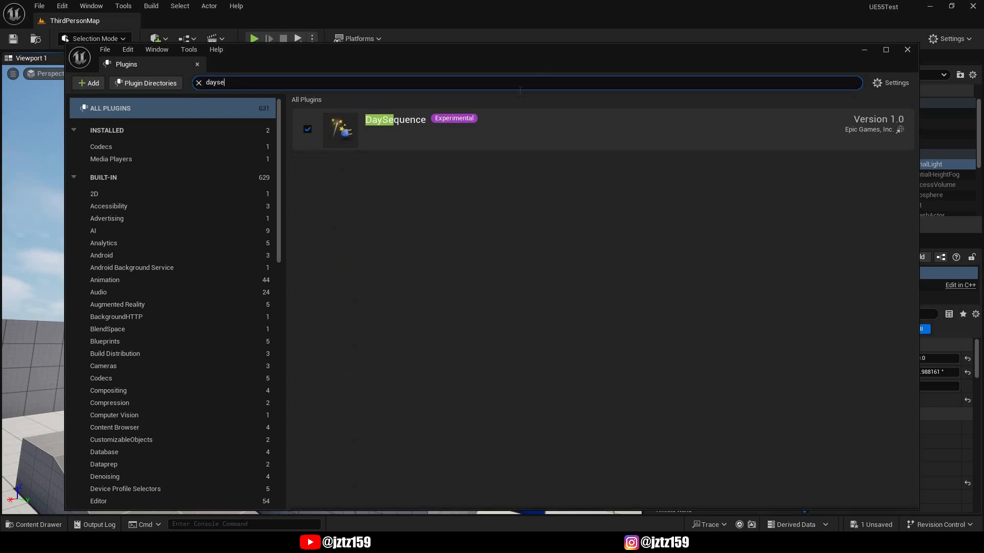
pyautogui.moveTo(543, 178)
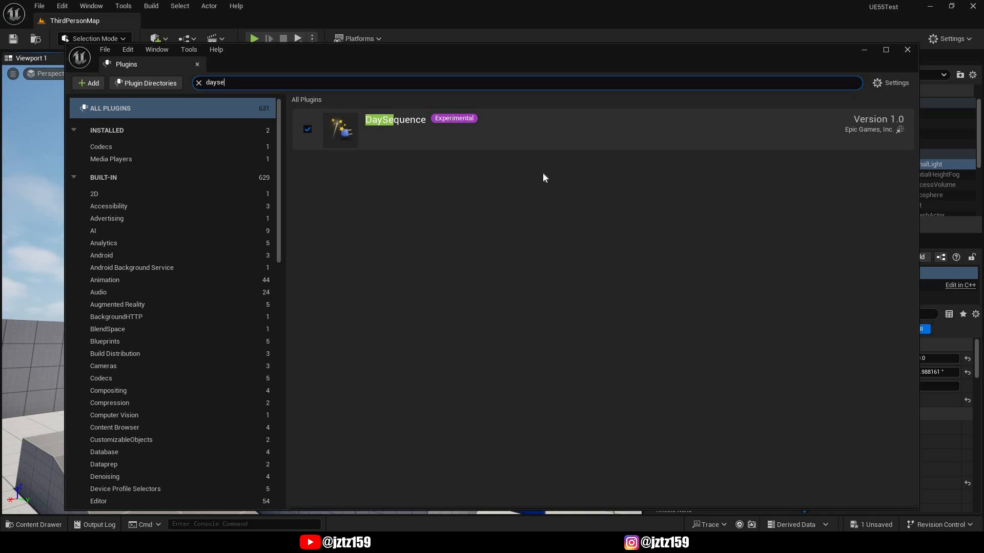
pyautogui.moveTo(558, 92)
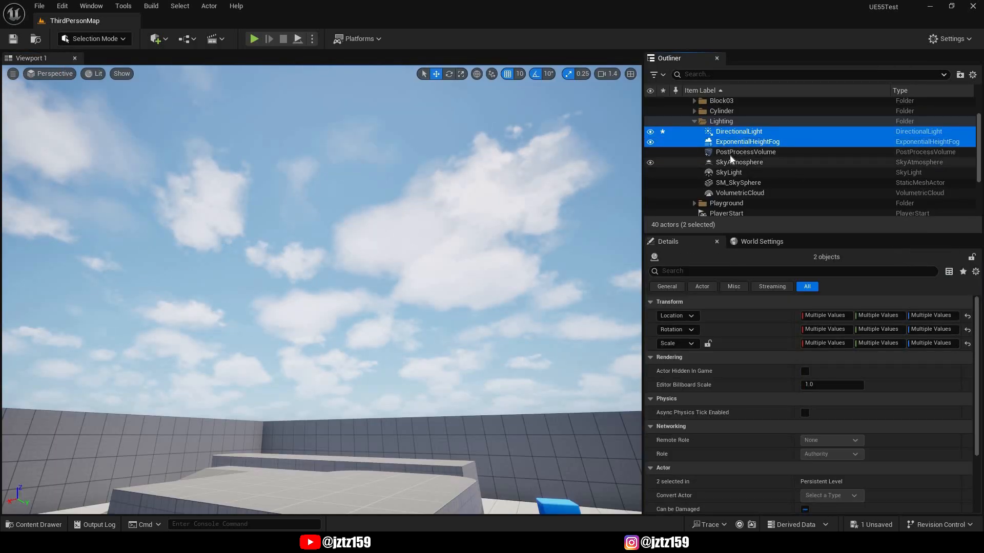
pyautogui.moveTo(739, 165)
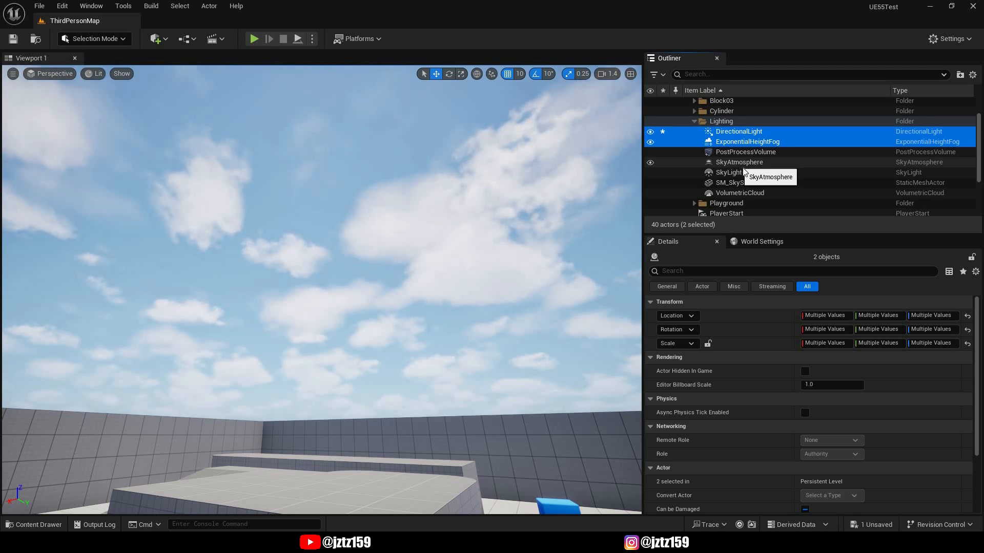
pyautogui.moveTo(747, 132)
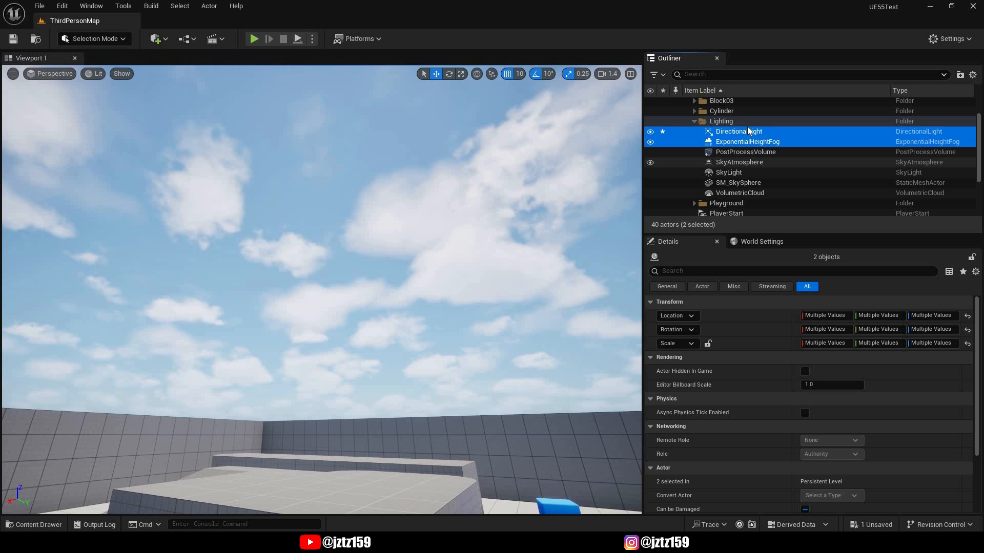
# Extend the Outliner selection through SkyAtmosphere down to VolumetricCloud to cover all six sky actors.
pyautogui.click(739, 162)
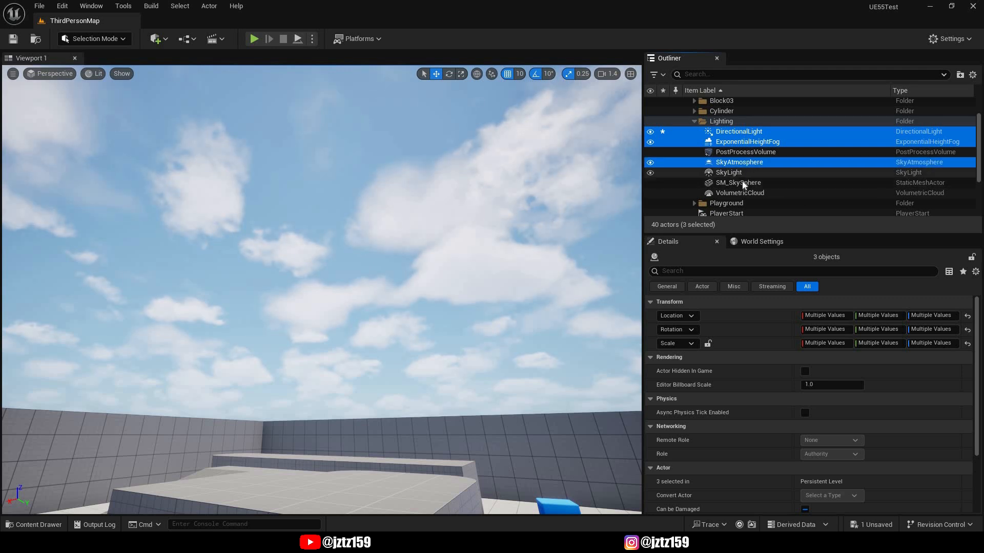
pyautogui.click(739, 193)
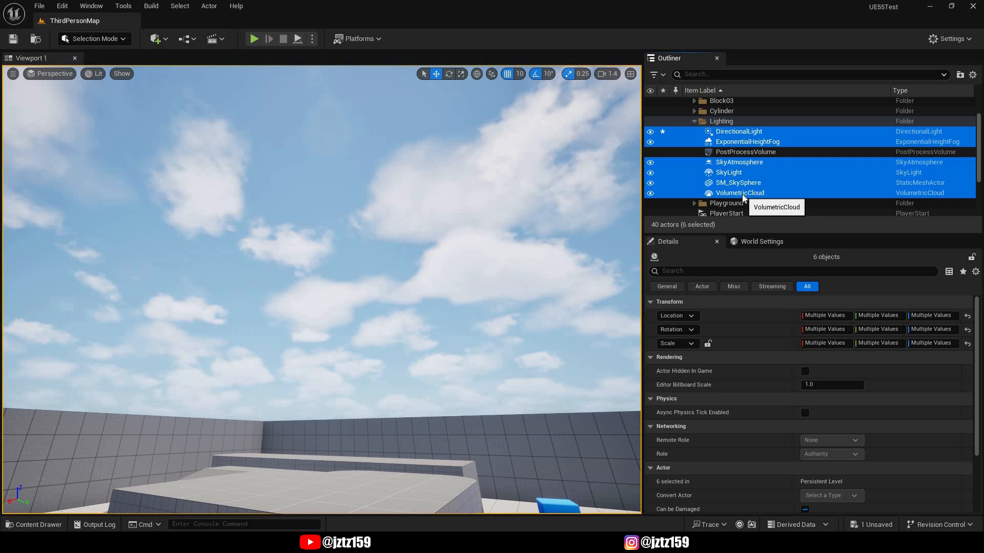
pyautogui.moveTo(763, 152)
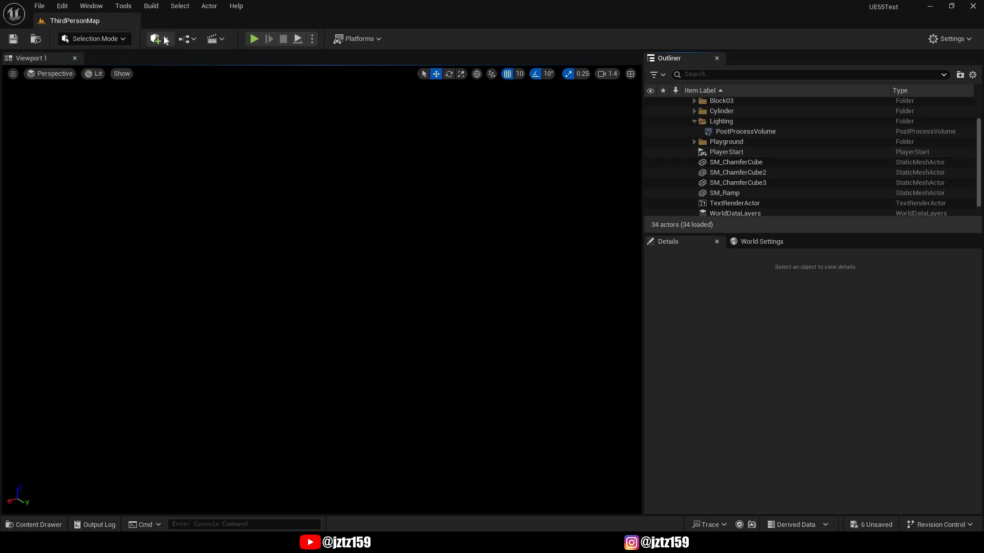
# Search the place-actors list for 'day' to find the Sun Moon Day Sequence Actor.
pyautogui.click(155, 38)
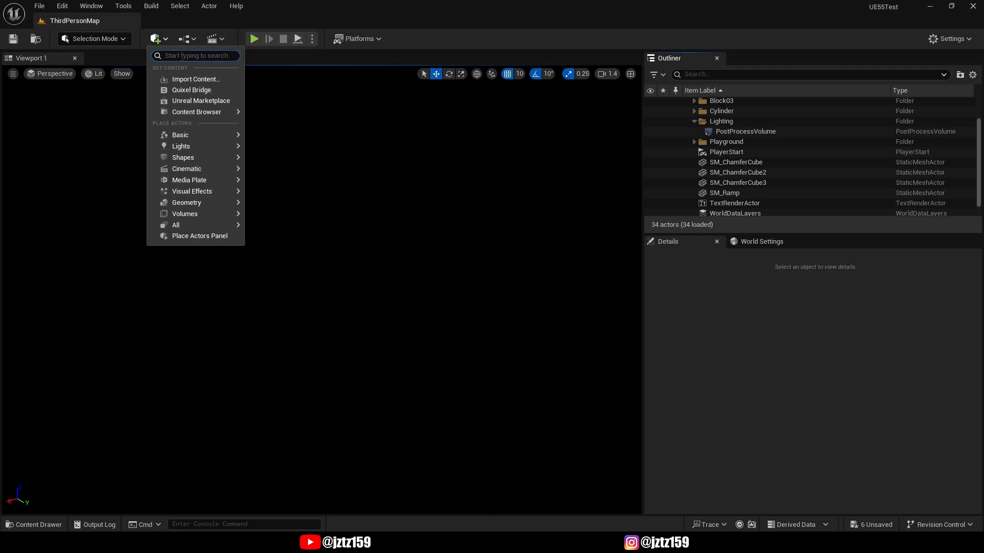
pyautogui.write('day')
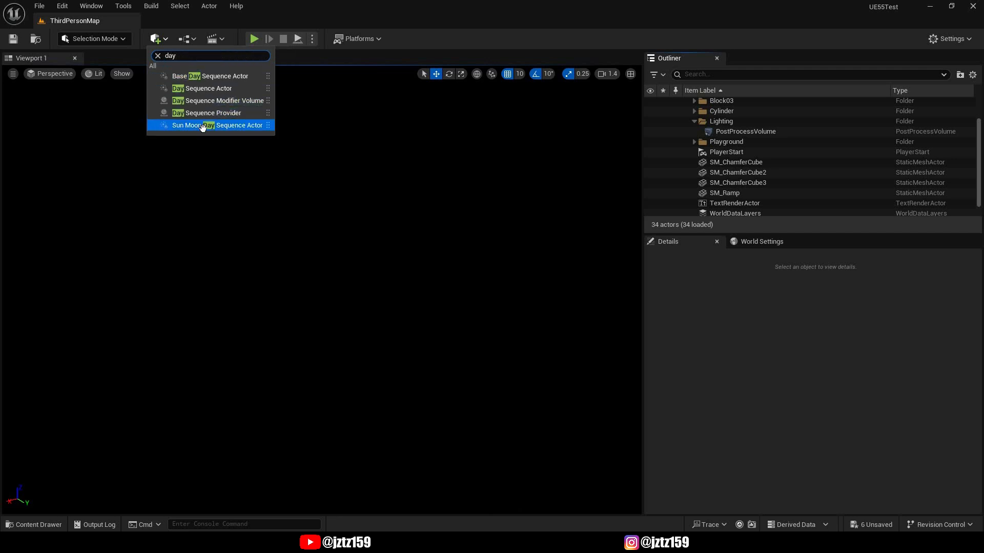
pyautogui.moveTo(202, 125)
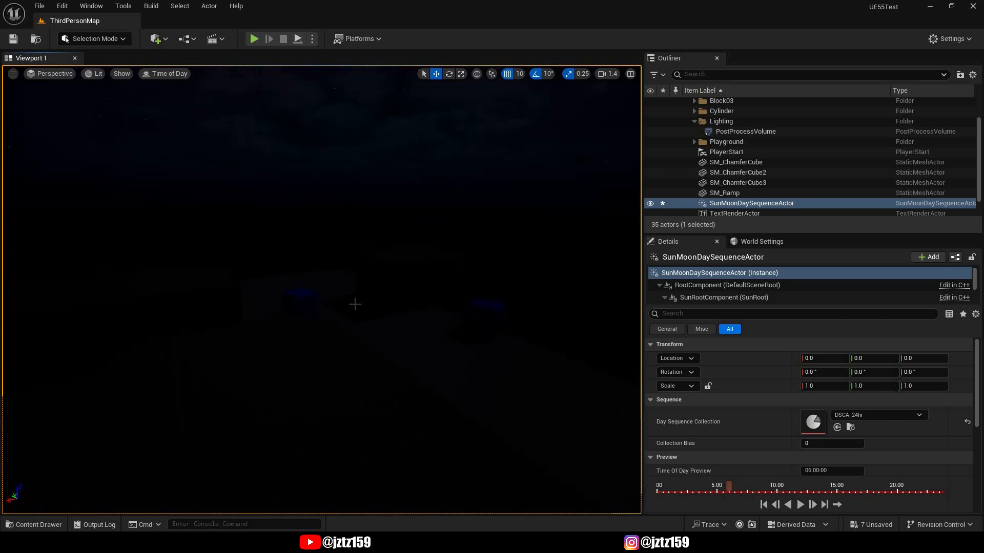
pyautogui.moveTo(716, 208)
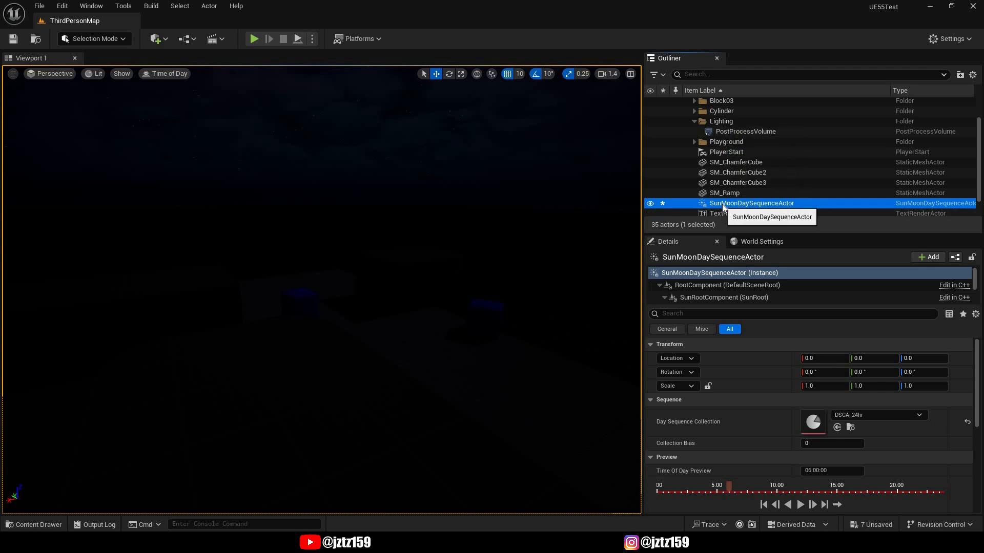
pyautogui.moveTo(714, 198)
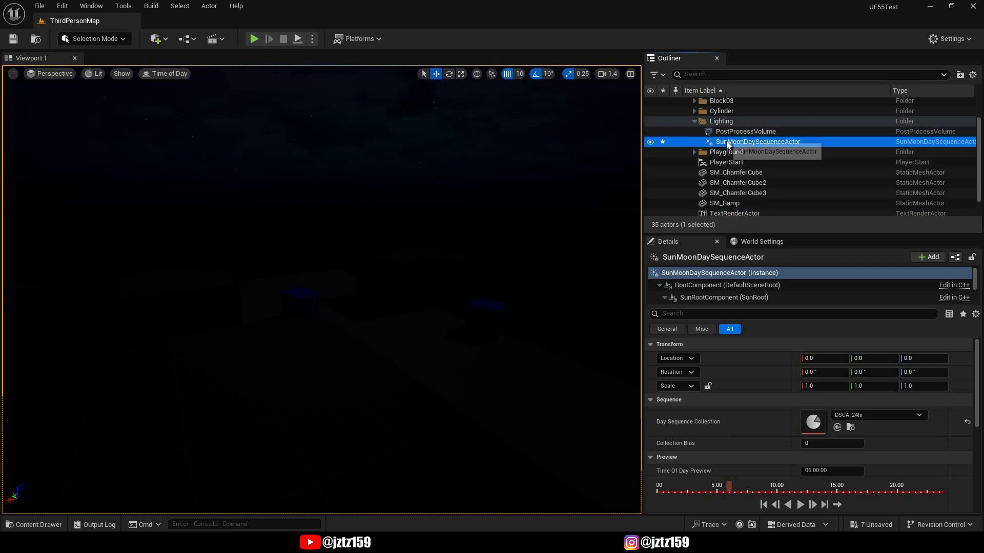
# Bring up the SunMoonDaySequenceActor's Outliner actions to move it into the Lighting folder.
pyautogui.rightClick(757, 142)
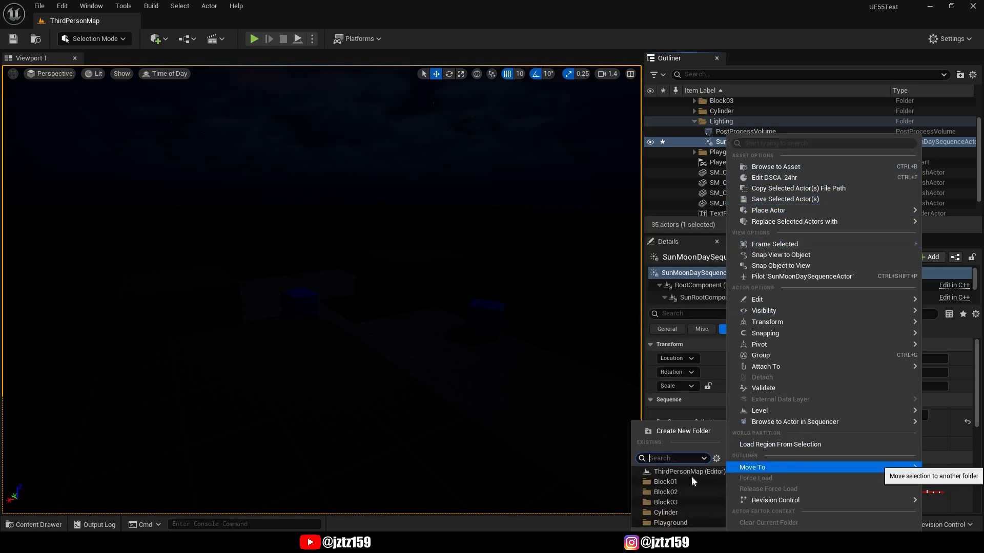
pyautogui.moveTo(684, 523)
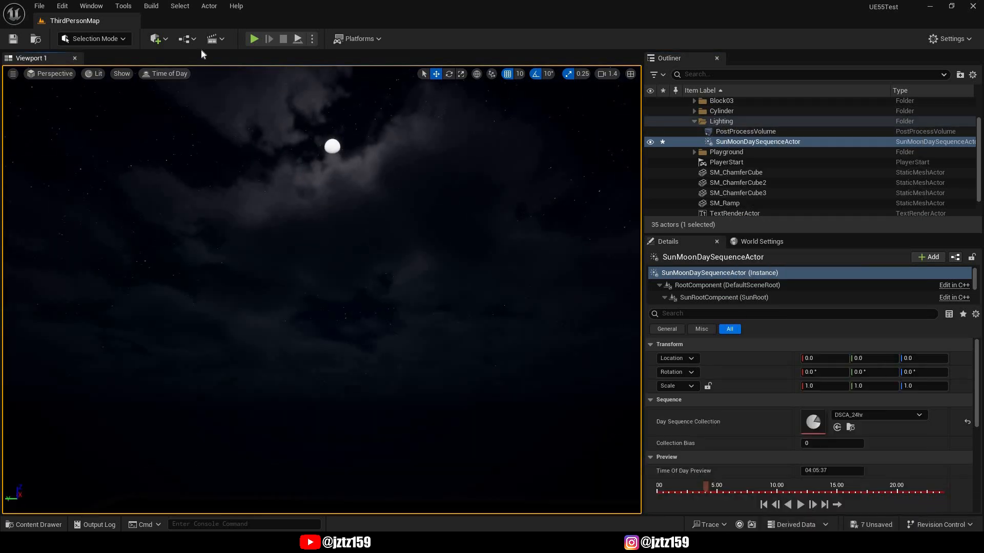
# Bring up the viewport's Time of Day preview controls to push the time toward 23:11.
pyautogui.click(167, 74)
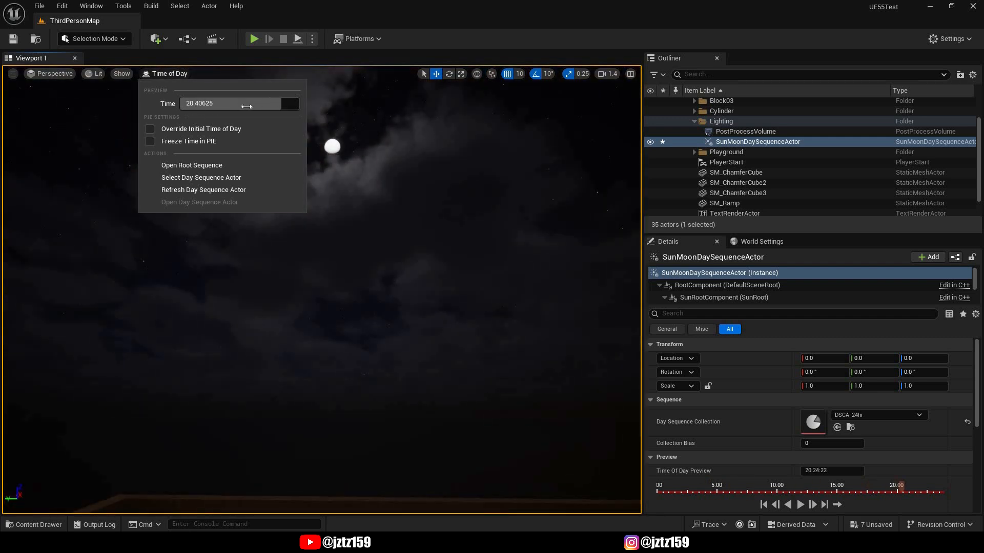
pyautogui.moveTo(245, 108)
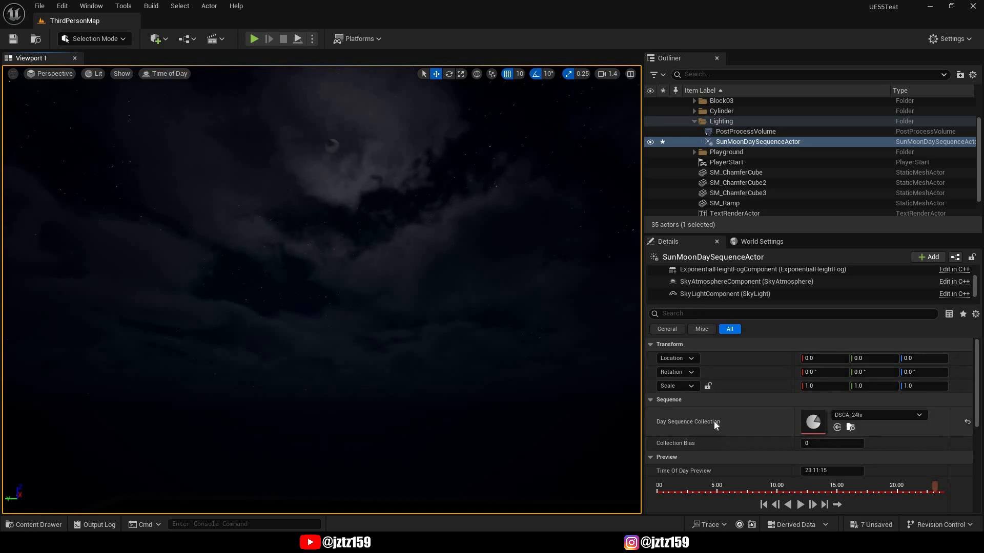
pyautogui.moveTo(700, 411)
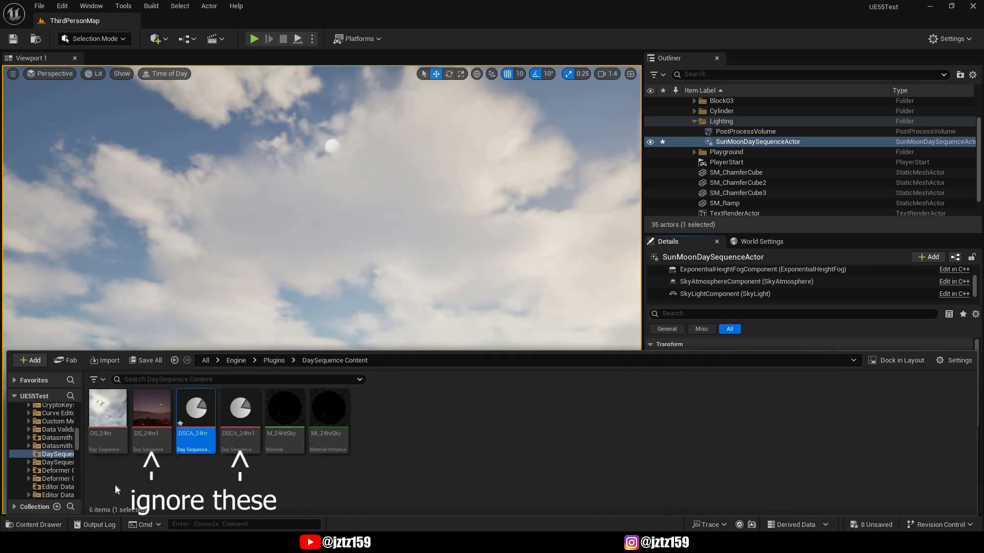
pyautogui.moveTo(331, 469)
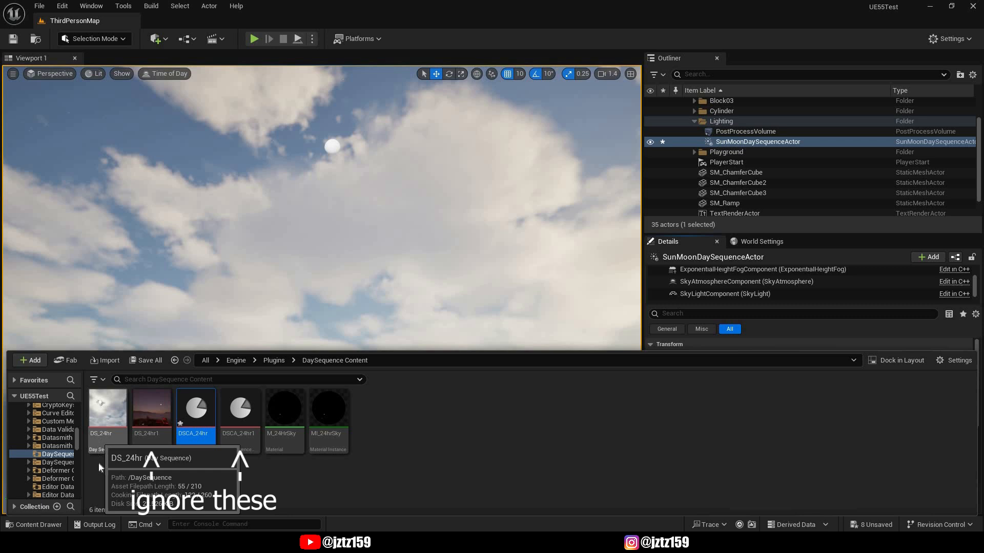
# Switch to the project's Content folder and bring up its add-content options.
pyautogui.click(43, 417)
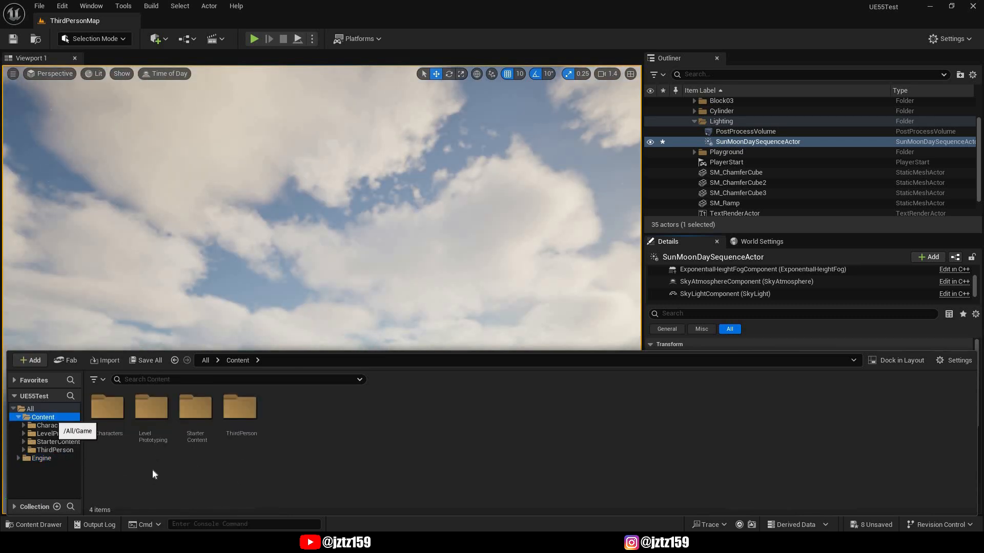
pyautogui.click(30, 360)
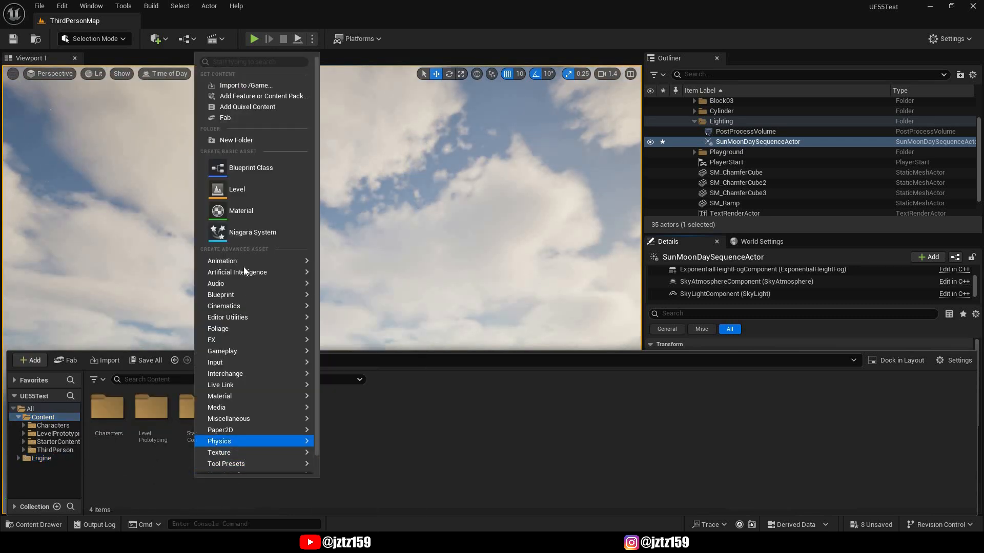
# Create a Dayseq folder under Content and enter it.
pyautogui.click(237, 140)
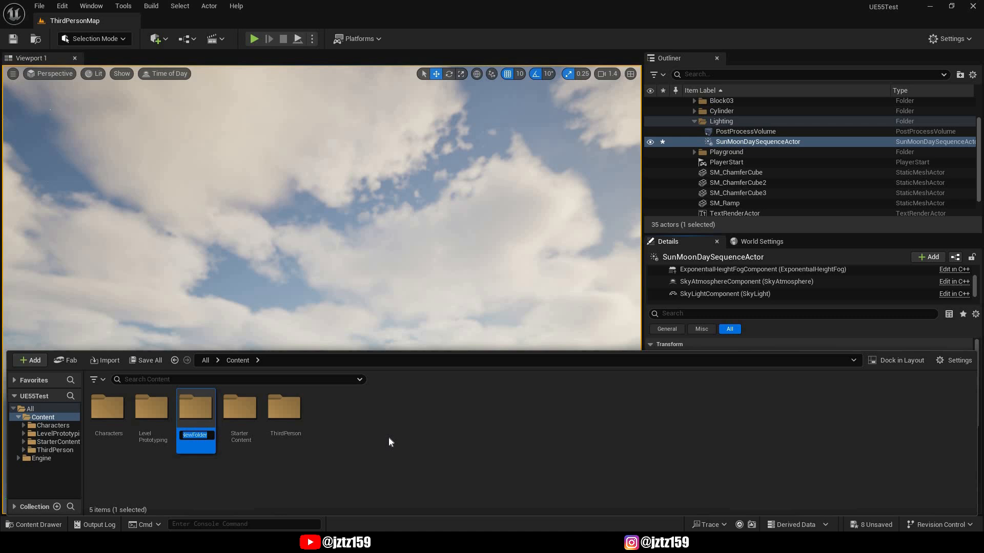
pyautogui.write('Engine')
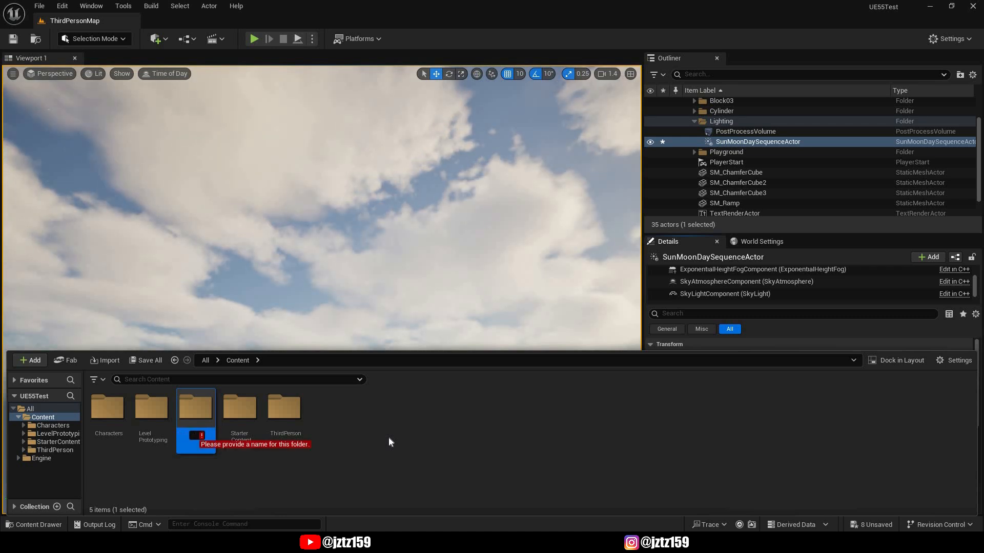
pyautogui.write('Dayseq')
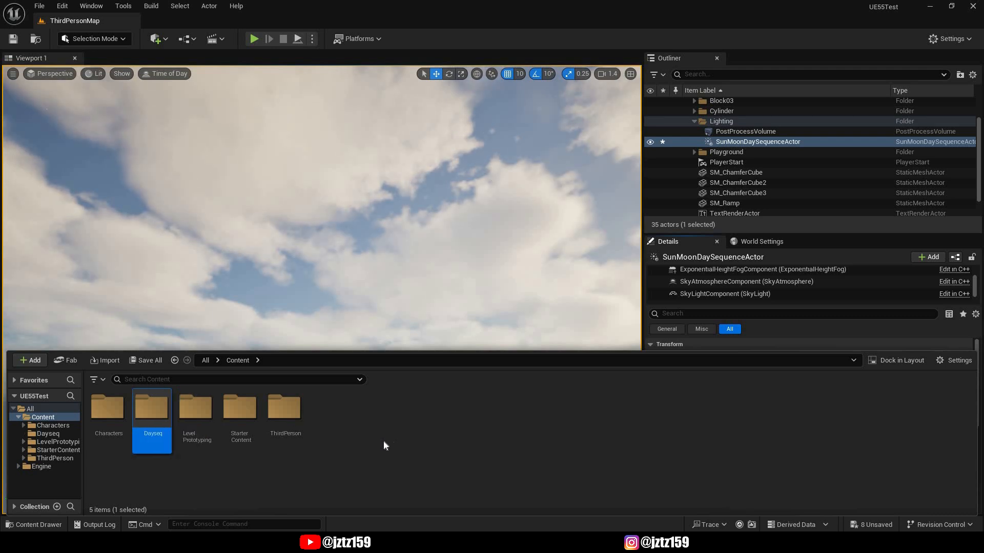
pyautogui.doubleClick(152, 407)
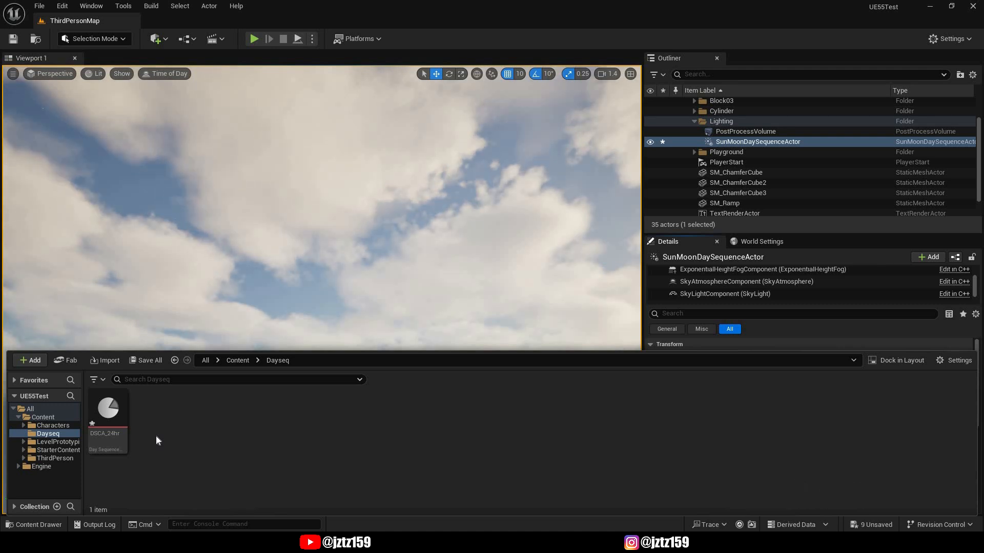
# Rename the collection copy to DSCA_24hrTut and bring up its asset editor.
pyautogui.click(107, 408)
pyautogui.write(' Tut')
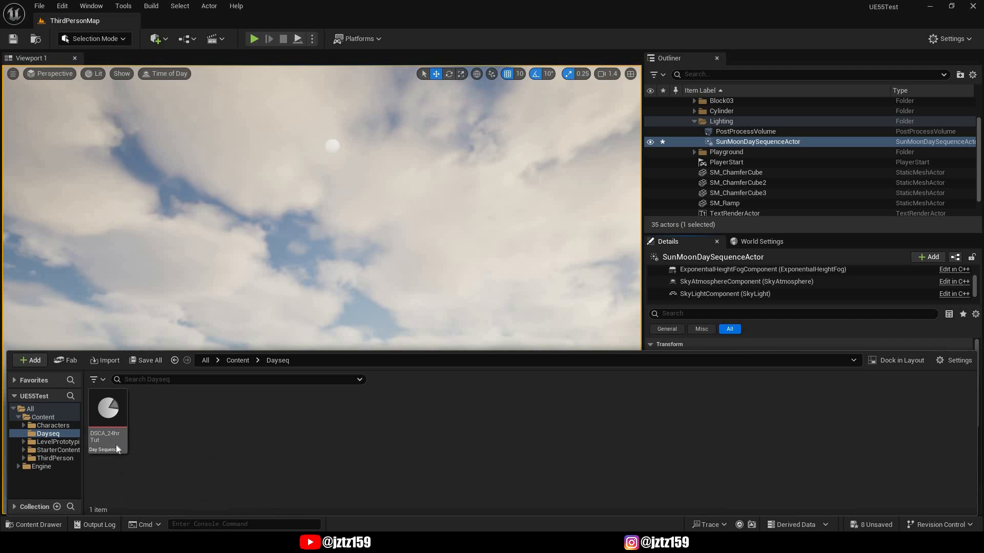
pyautogui.doubleClick(108, 409)
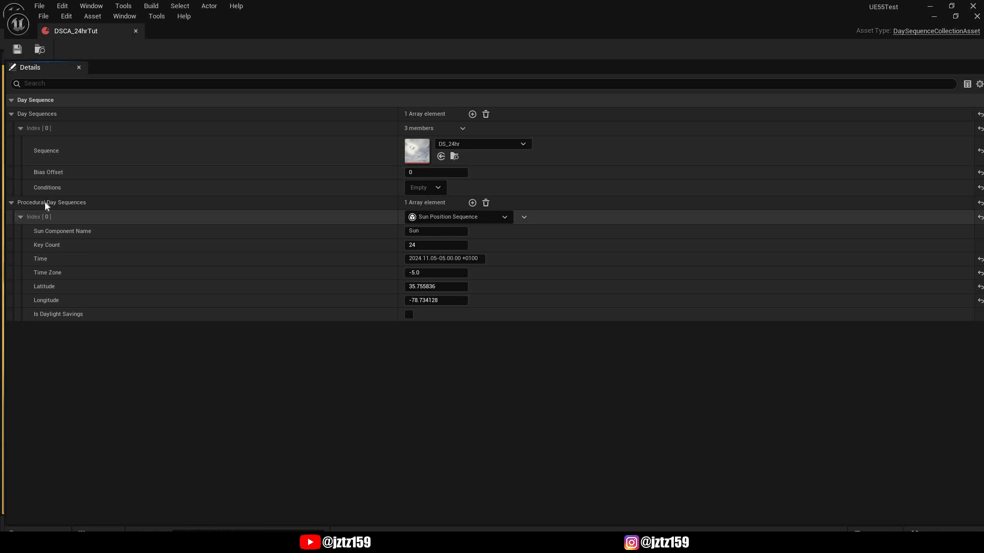
pyautogui.moveTo(79, 211)
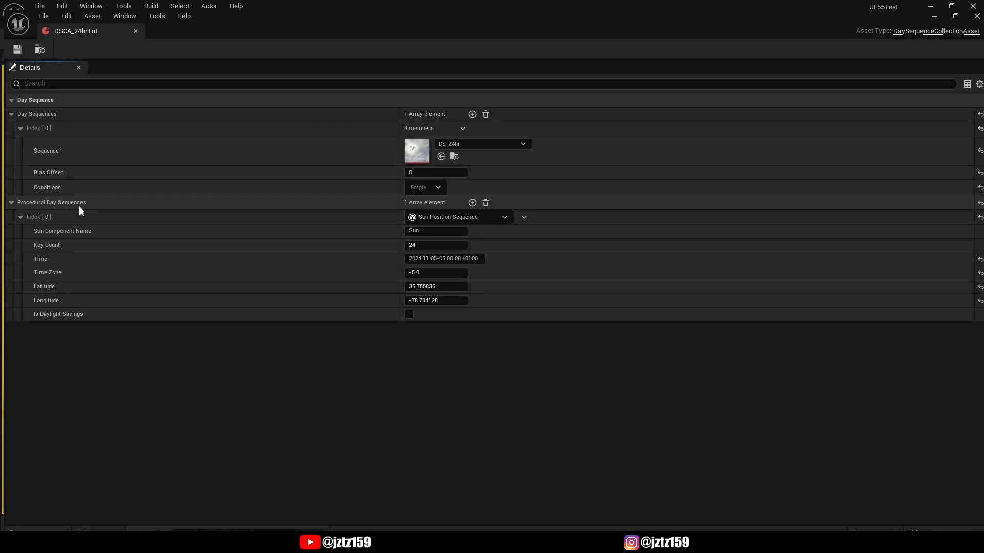
pyautogui.moveTo(229, 222)
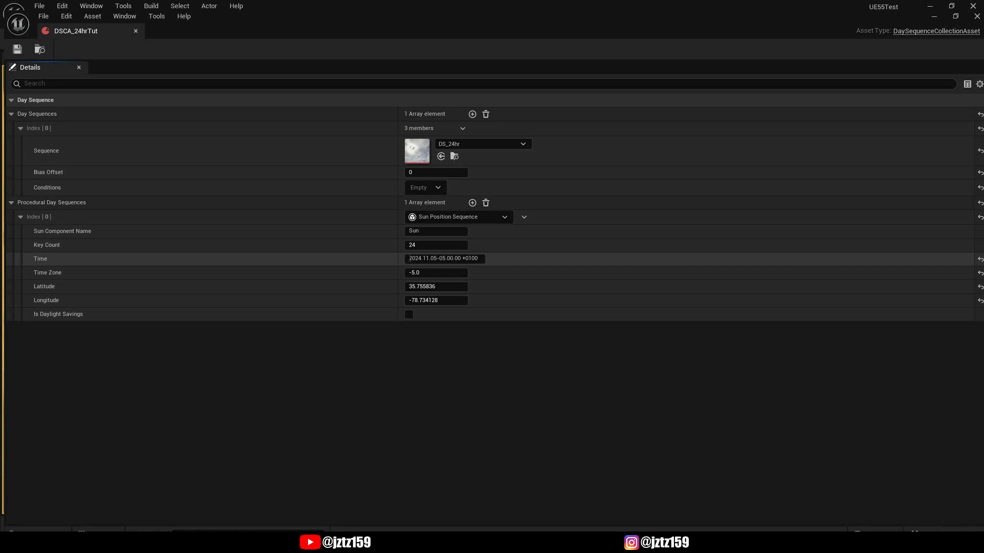
pyautogui.moveTo(438, 273)
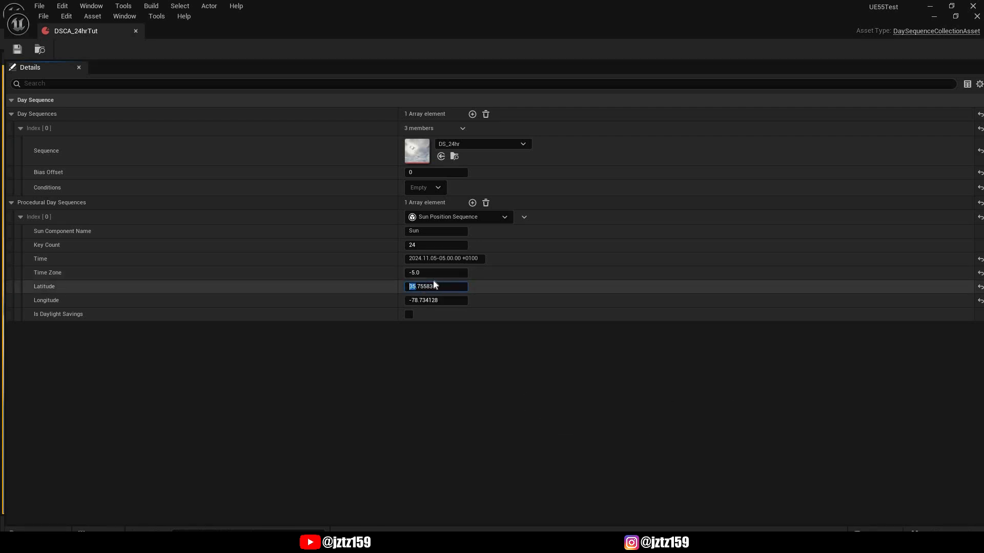
# Set the Index 0 sun sequence's Latitude to 66.755836.
pyautogui.write('66.755836')
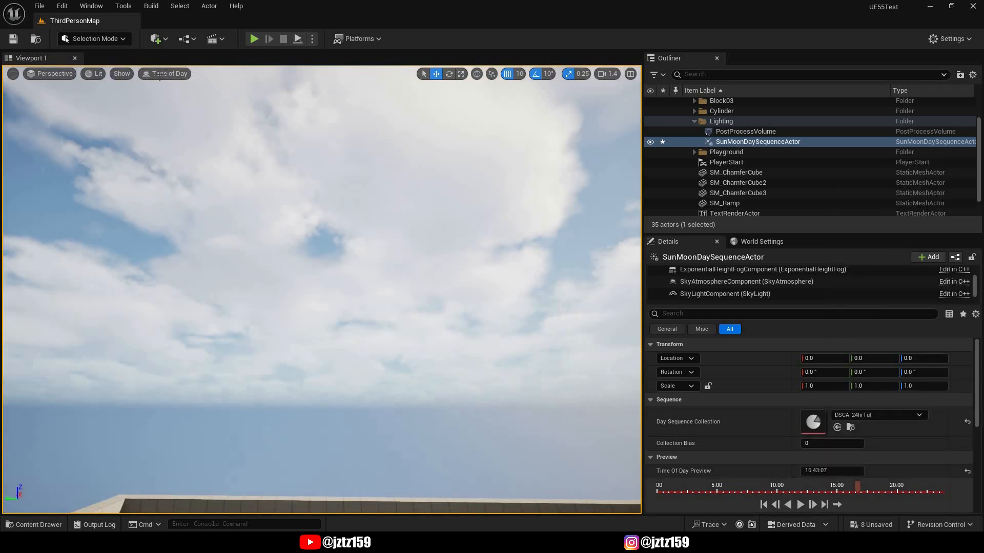
# Reopen the assigned DSCA_24hrTut collection from the actor's Details panel.
pyautogui.click(168, 73)
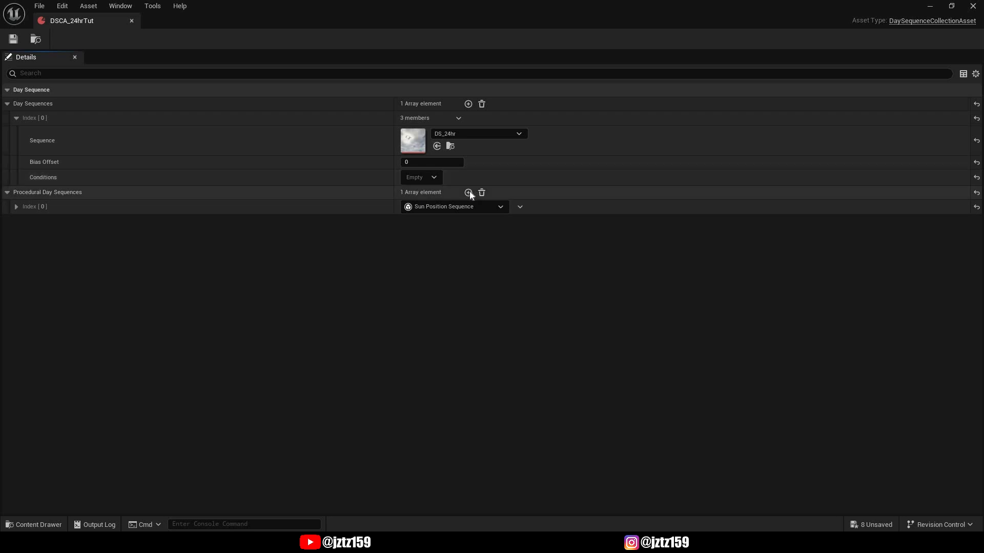
# Add a second Procedural Day Sequences entry at Index 1 as a Sun Position Sequence.
pyautogui.click(468, 193)
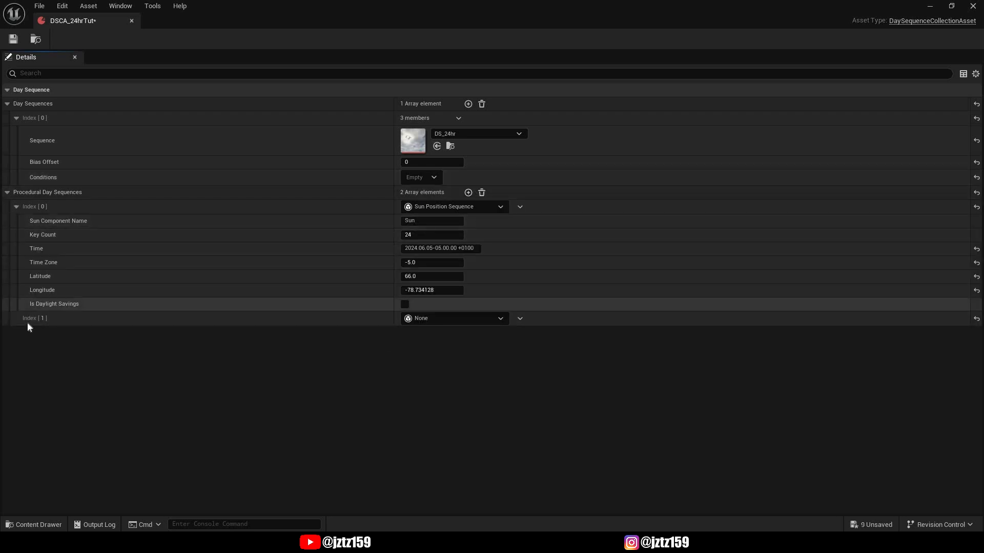
pyautogui.moveTo(426, 315)
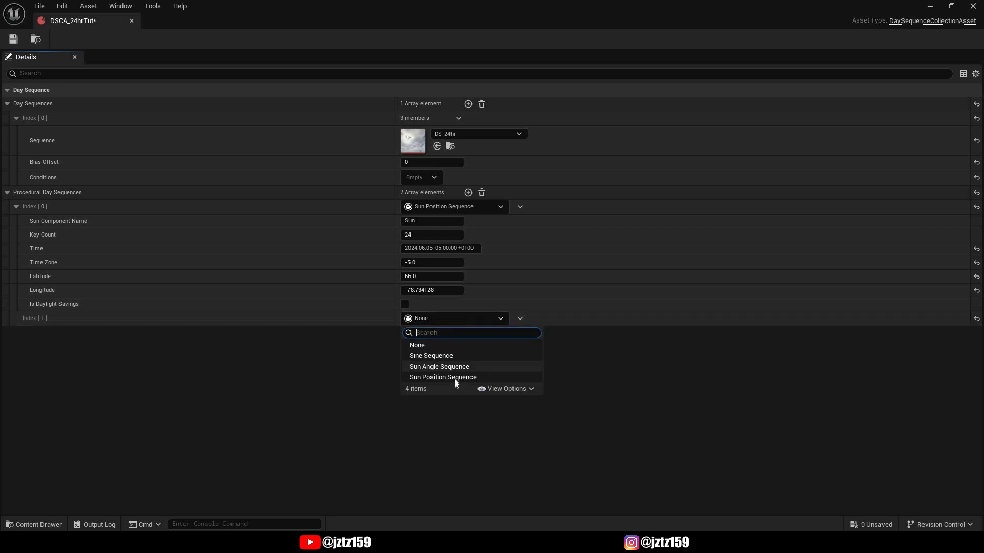
pyautogui.click(443, 377)
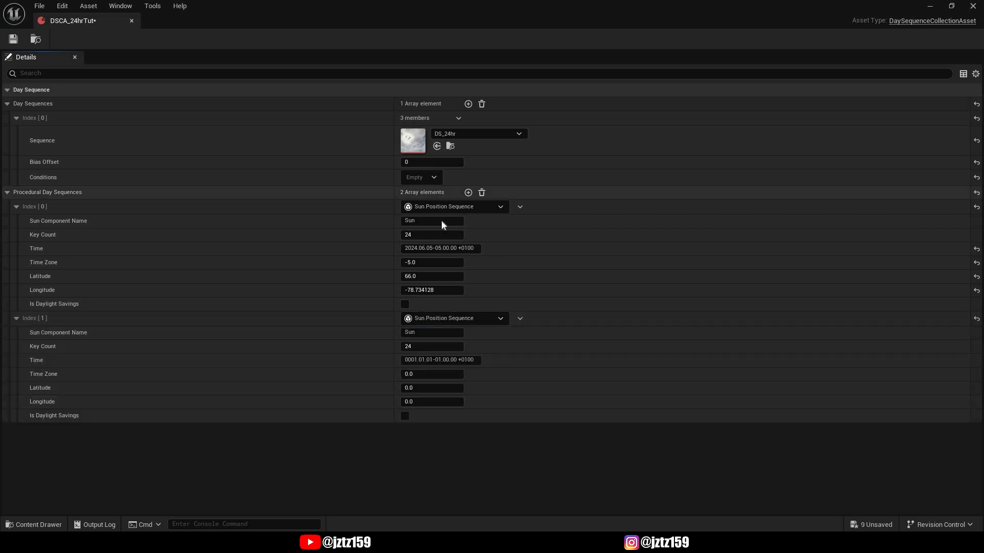
pyautogui.moveTo(432, 332)
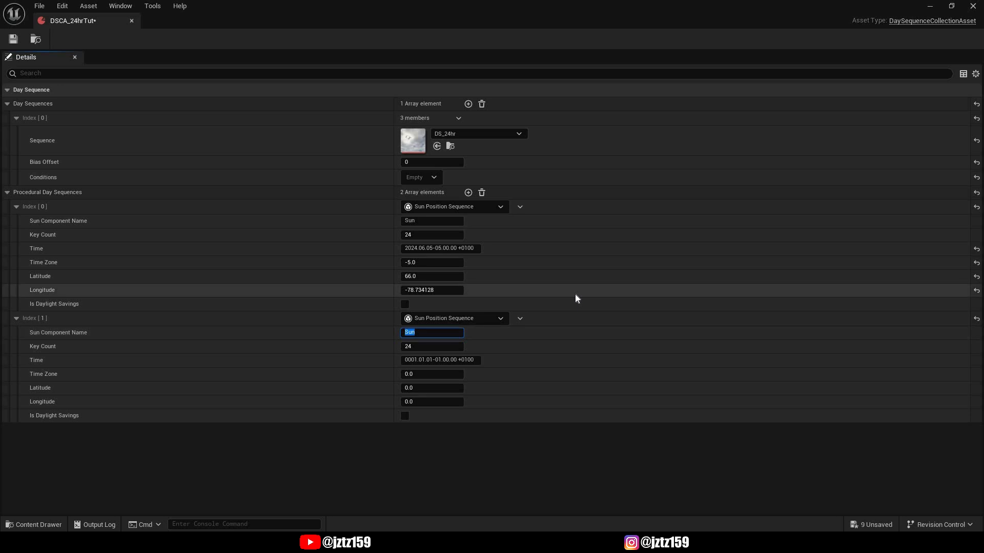
pyautogui.moveTo(483, 346)
pyautogui.write('Moon')
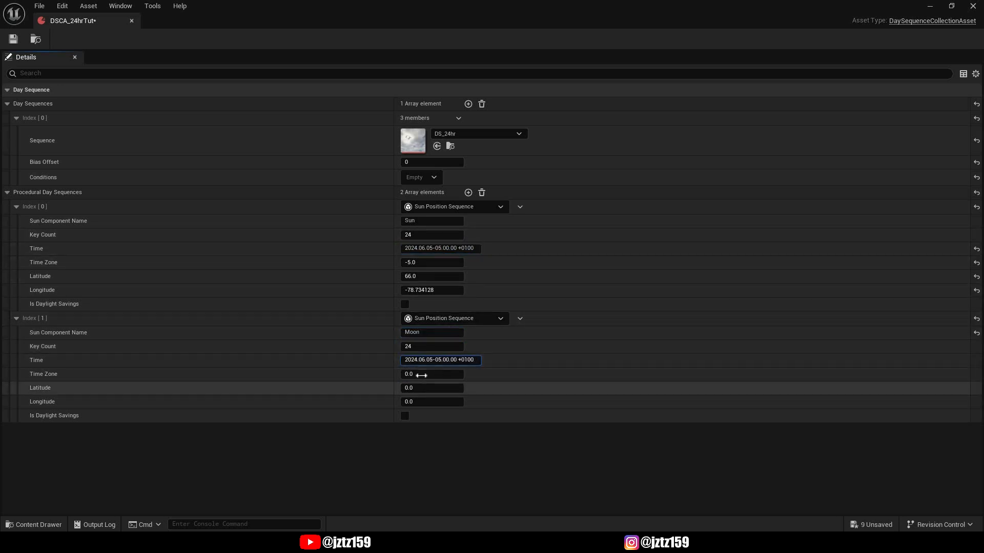
# Copy the sun's location to the Moon entry, then give it time zone 7.0 and latitude 5.0.
pyautogui.rightClick(432, 290)
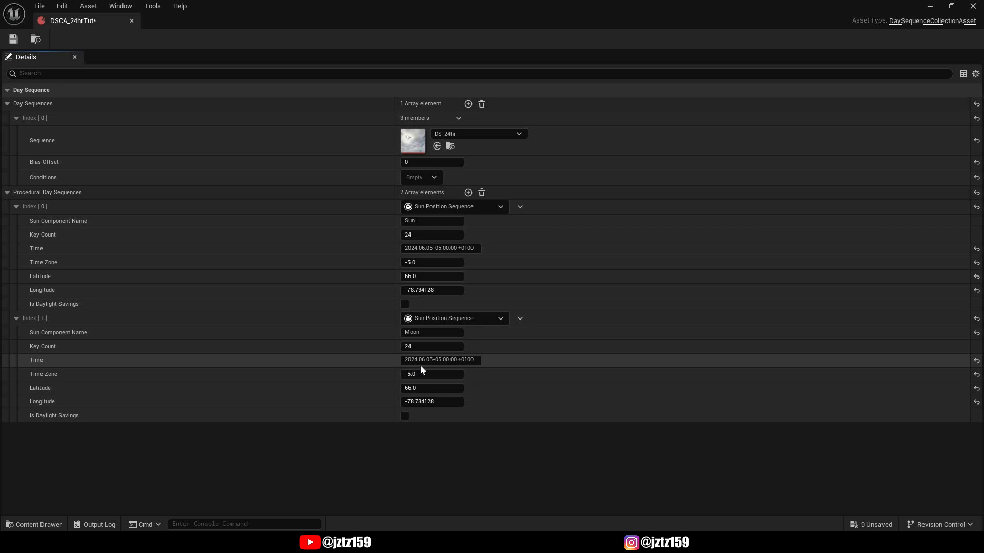
pyautogui.moveTo(421, 374)
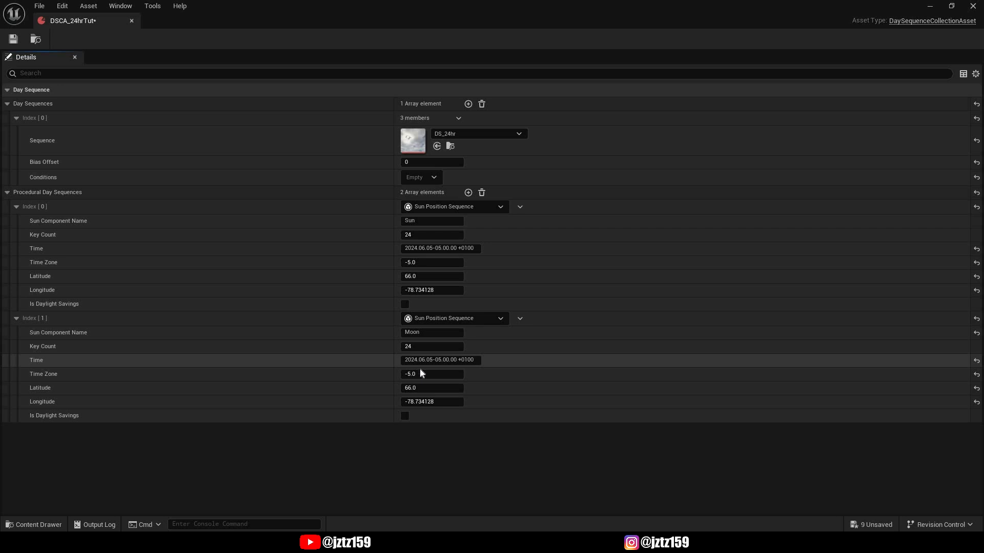
pyautogui.moveTo(432, 374)
pyautogui.write('7')
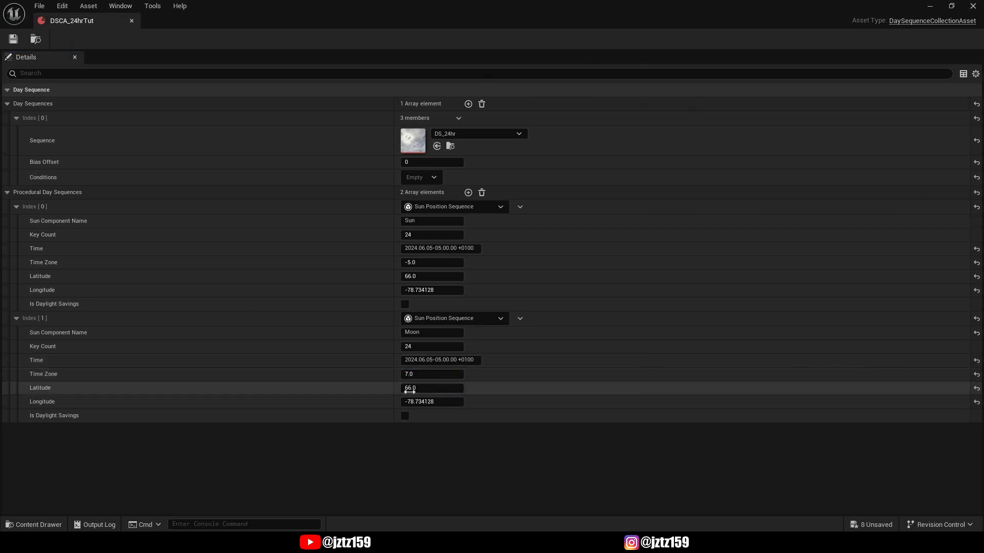
pyautogui.doubleClick(431, 387)
pyautogui.write('5')
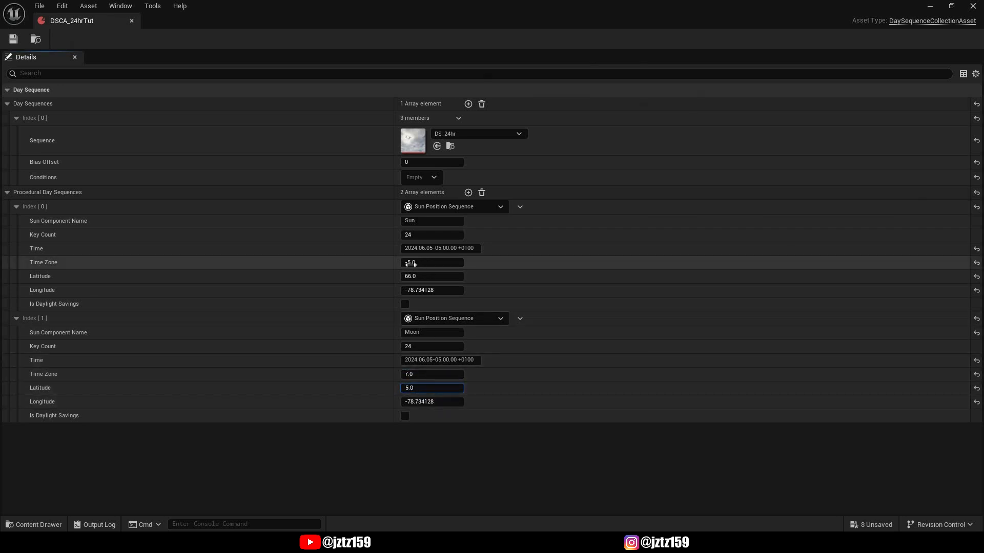
pyautogui.click(432, 276)
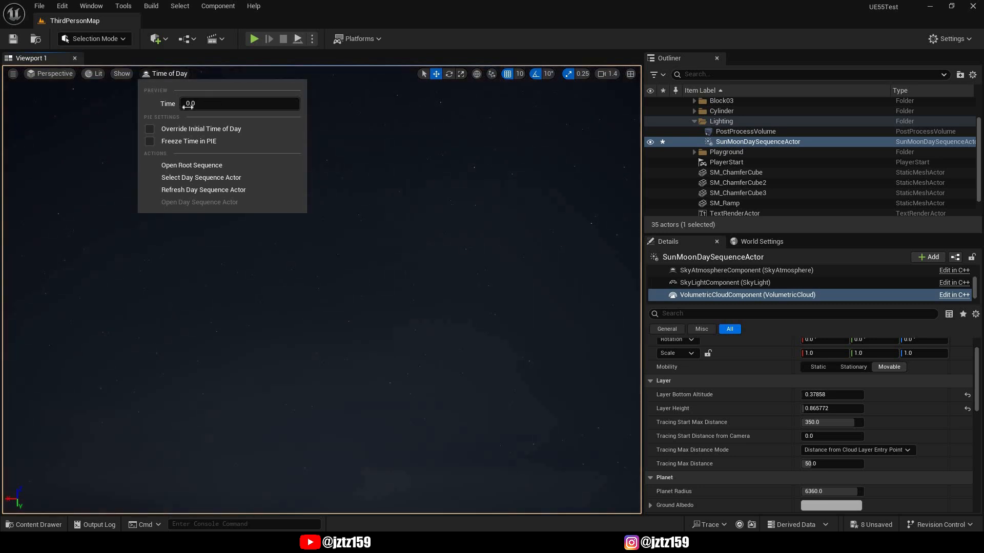
# Preview Time of Day at 4.5 and 10.781249 so the moon appears in the night sky.
pyautogui.write('4.5')
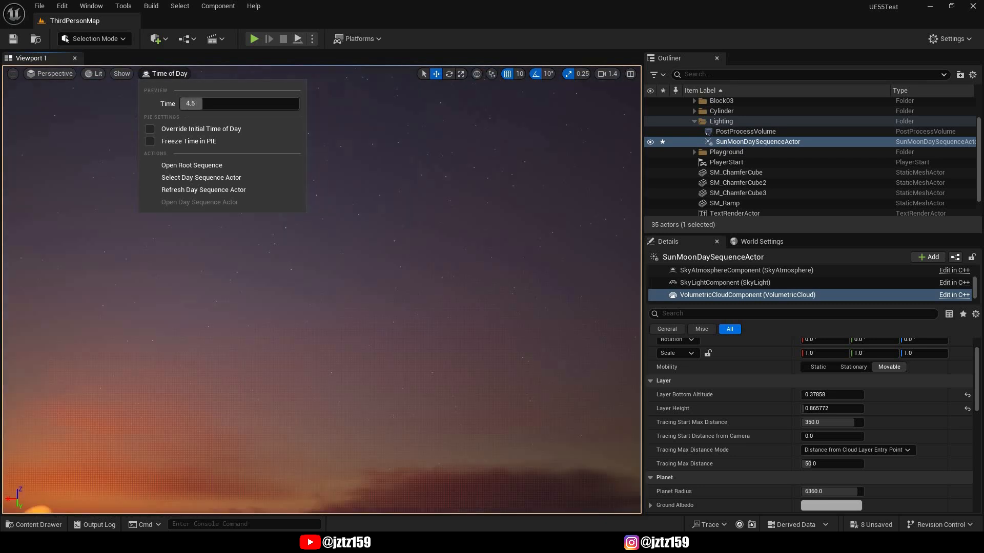
pyautogui.write('10.781249')
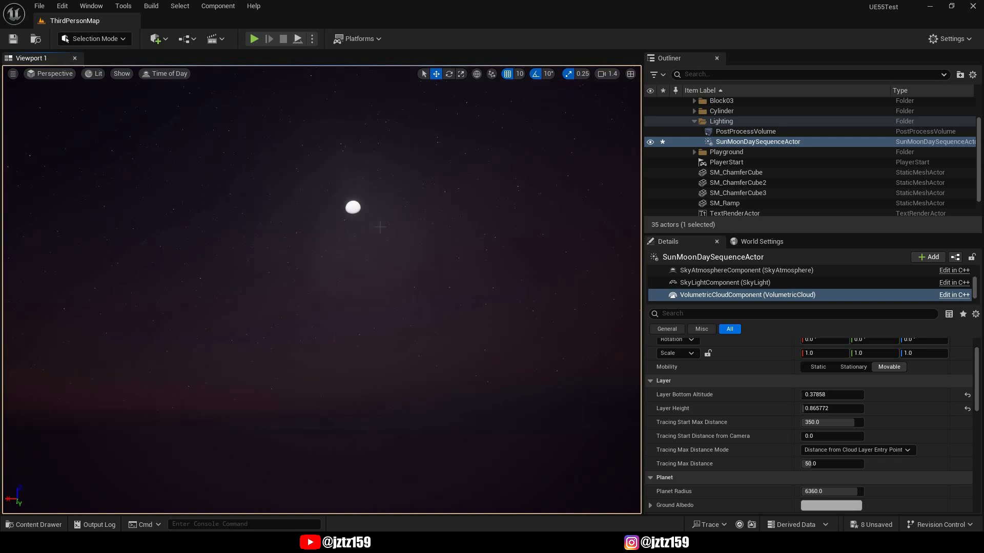
pyautogui.click(255, 38)
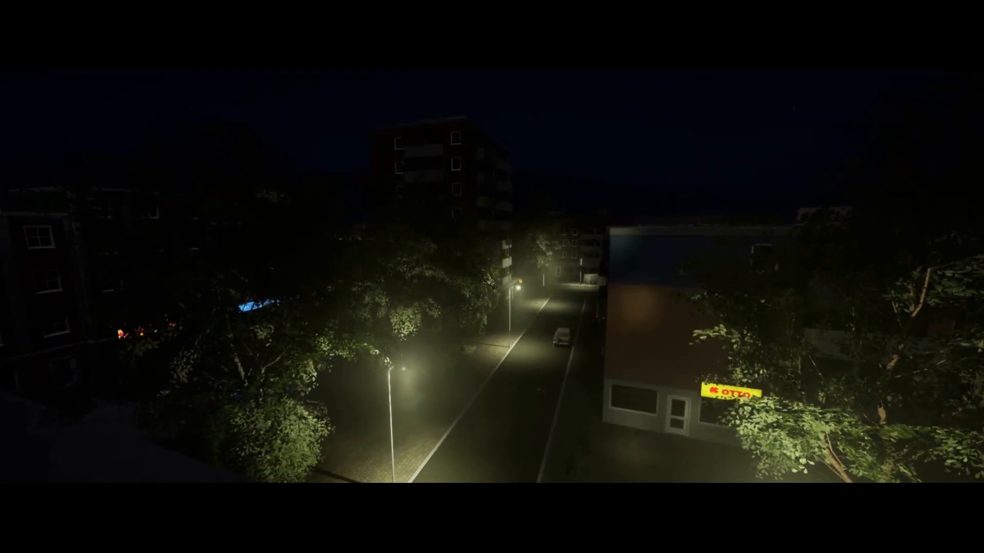